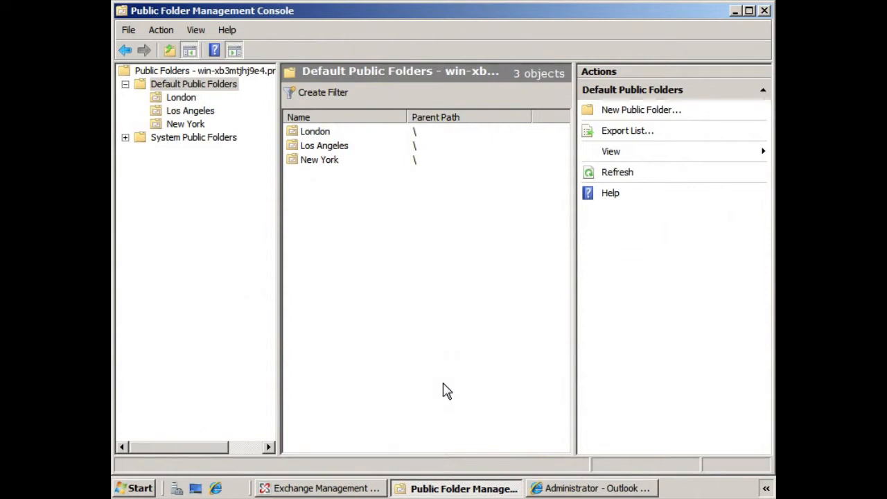
{"action": "mouse_move", "coordinate": [301, 173]}
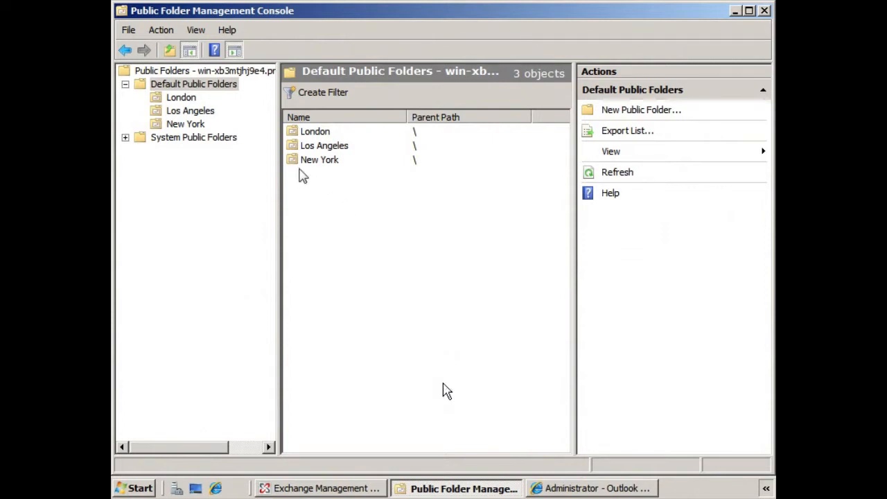
{"action": "mouse_move", "coordinate": [312, 167]}
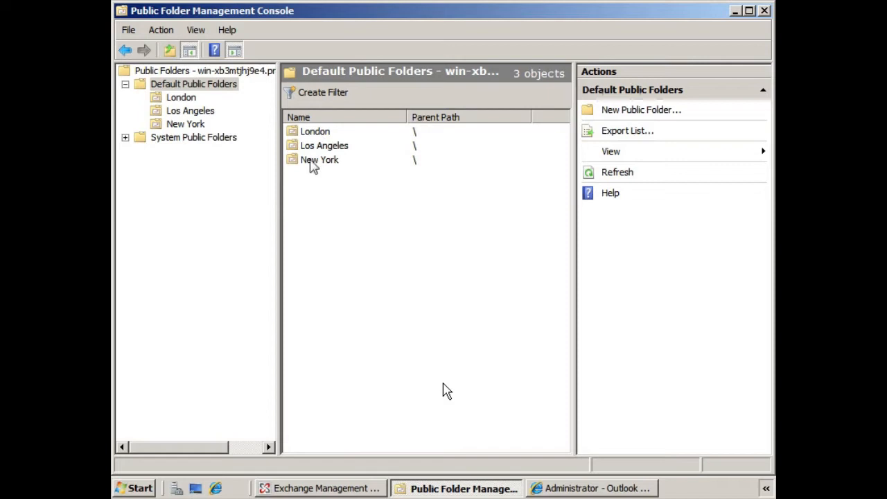
{"action": "mouse_move", "coordinate": [313, 170]}
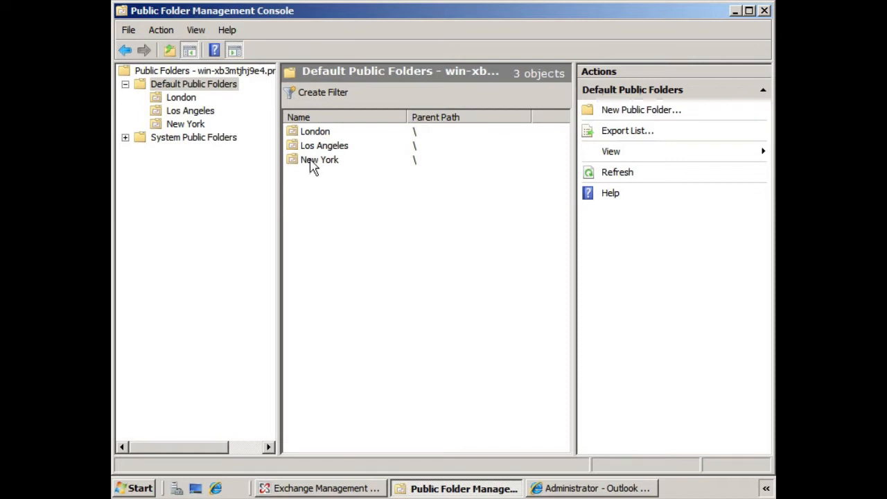
- Select the New York public folder so its actions, including Mail Enable, appear
{"action": "left_click", "coordinate": [320, 159]}
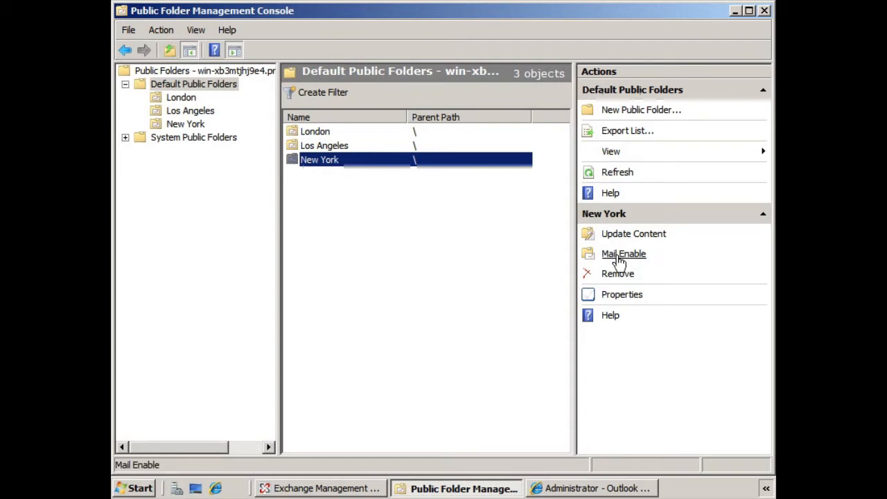
{"action": "mouse_move", "coordinate": [619, 474]}
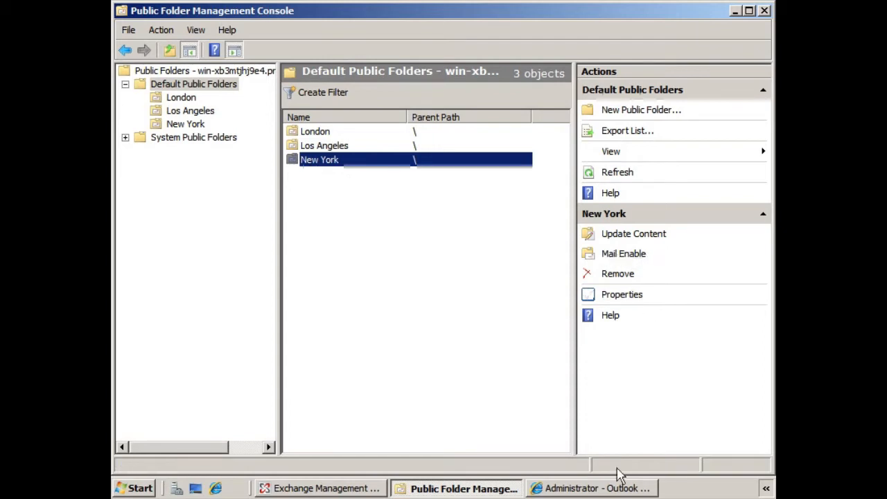
- In OWA, check the address book (only Administrator and MB2Journal), then discard the message
{"action": "left_click", "coordinate": [590, 488]}
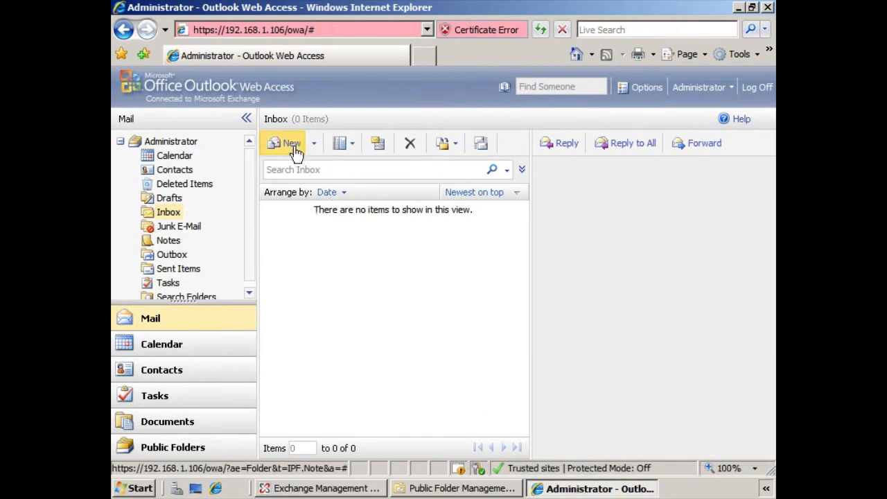
{"action": "left_click", "coordinate": [284, 143]}
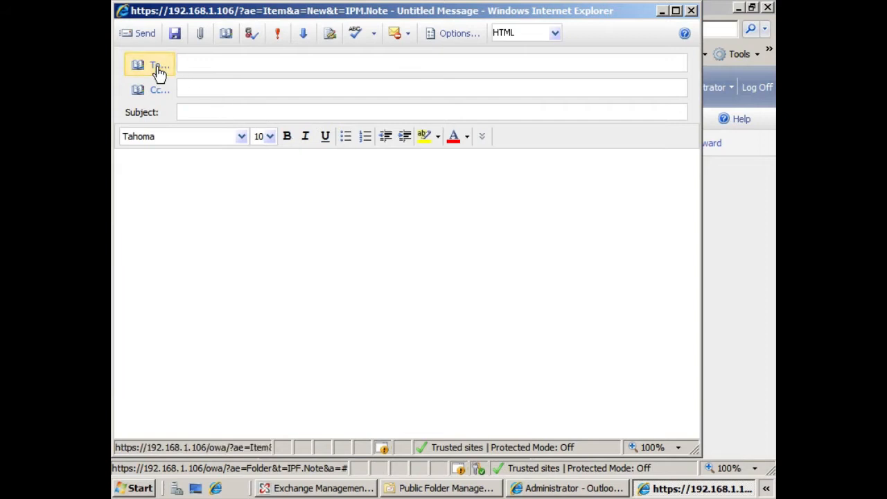
{"action": "left_click", "coordinate": [158, 65]}
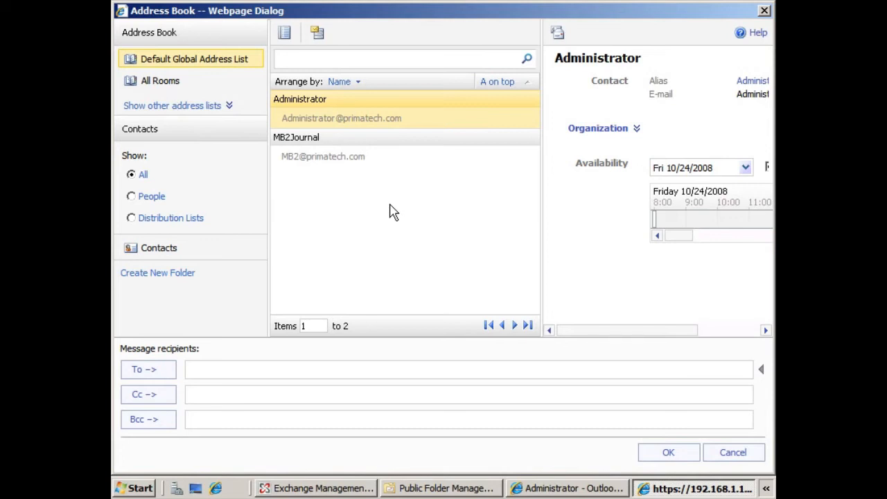
{"action": "mouse_move", "coordinate": [408, 218]}
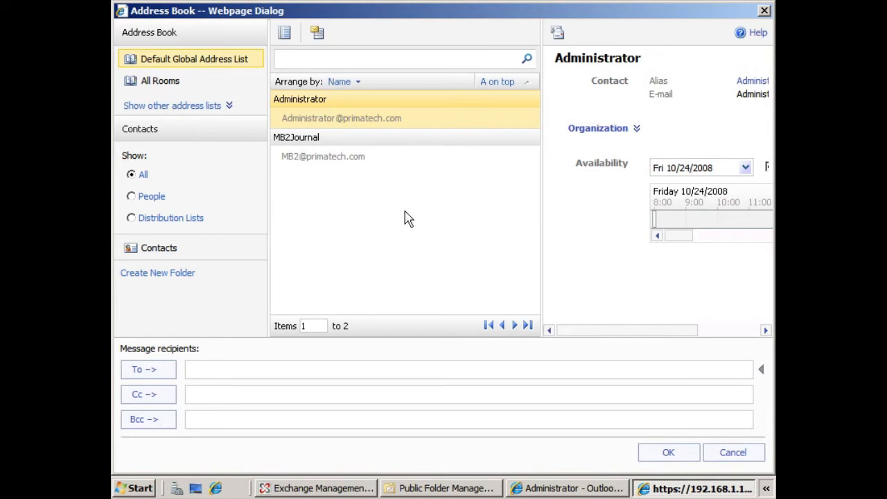
{"action": "mouse_move", "coordinate": [351, 269]}
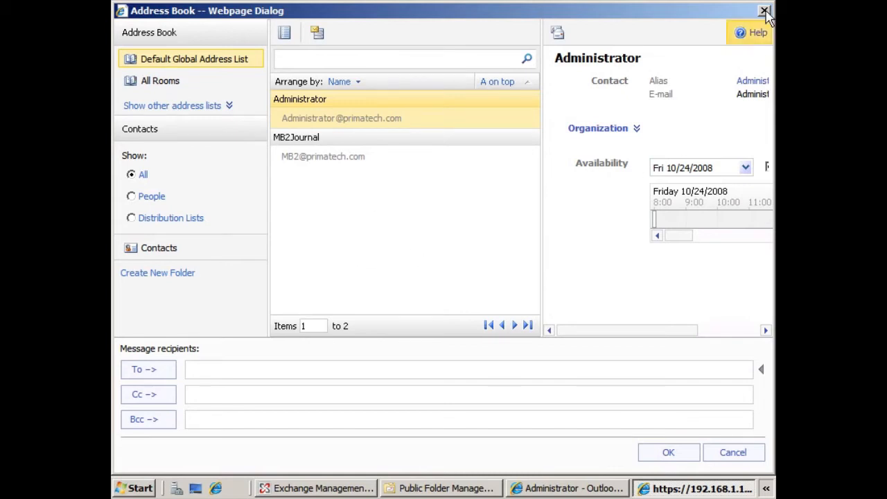
{"action": "left_click", "coordinate": [764, 11]}
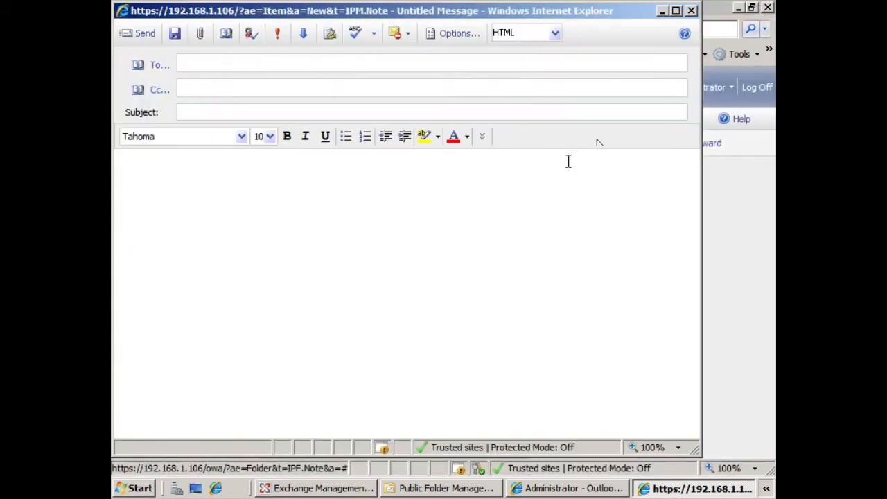
{"action": "left_click", "coordinate": [691, 10]}
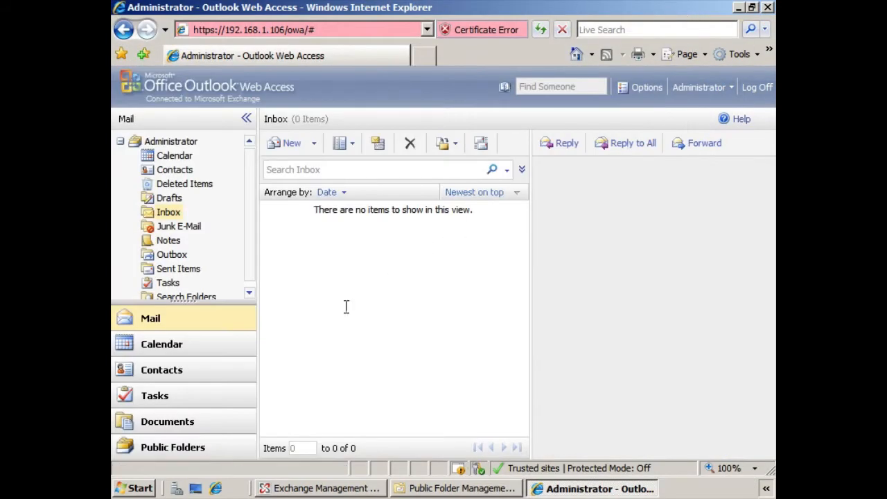
- Open the London public folder in OWA, try a new post, then return to the console
{"action": "left_click", "coordinate": [172, 447]}
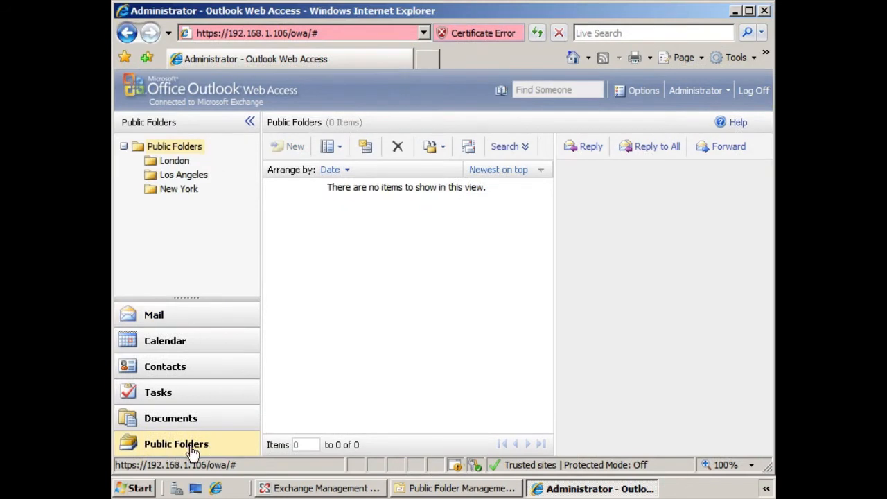
{"action": "left_click", "coordinate": [174, 160]}
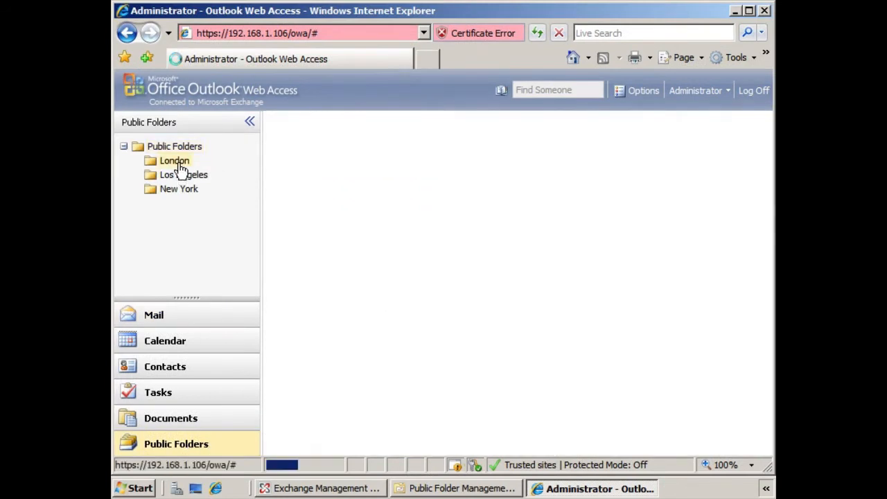
{"action": "left_click", "coordinate": [174, 160]}
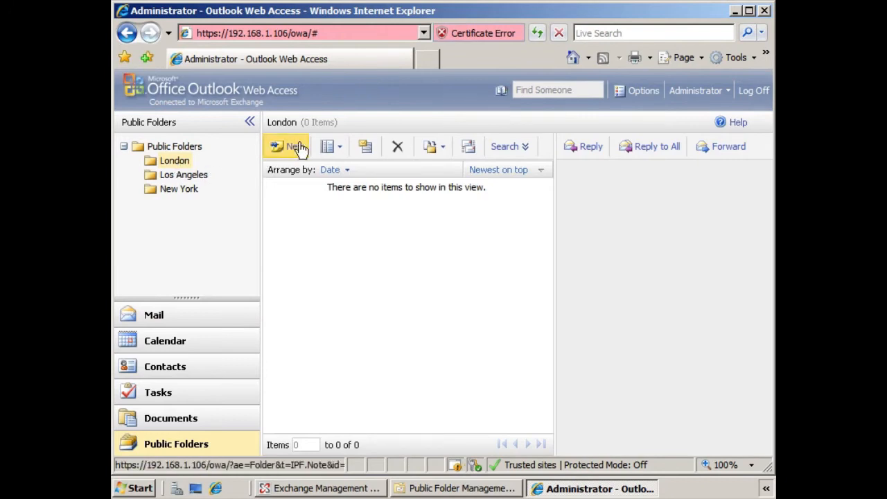
{"action": "left_click", "coordinate": [286, 146]}
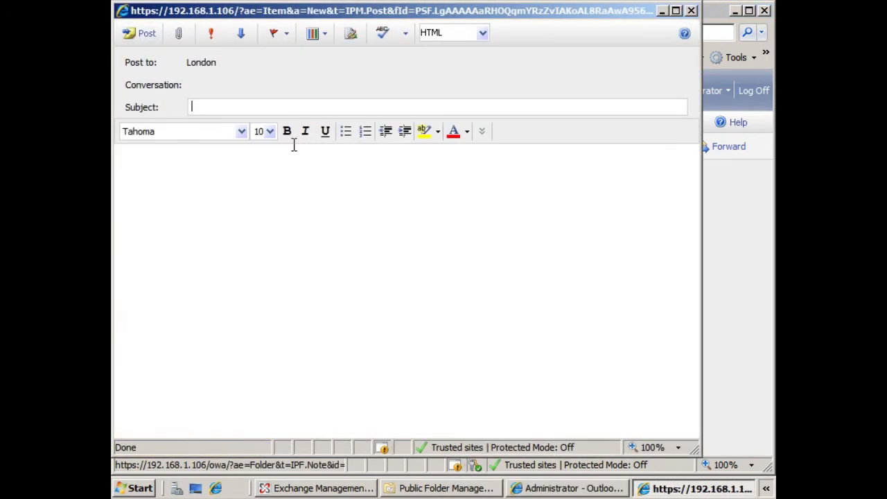
{"action": "mouse_move", "coordinate": [563, 210]}
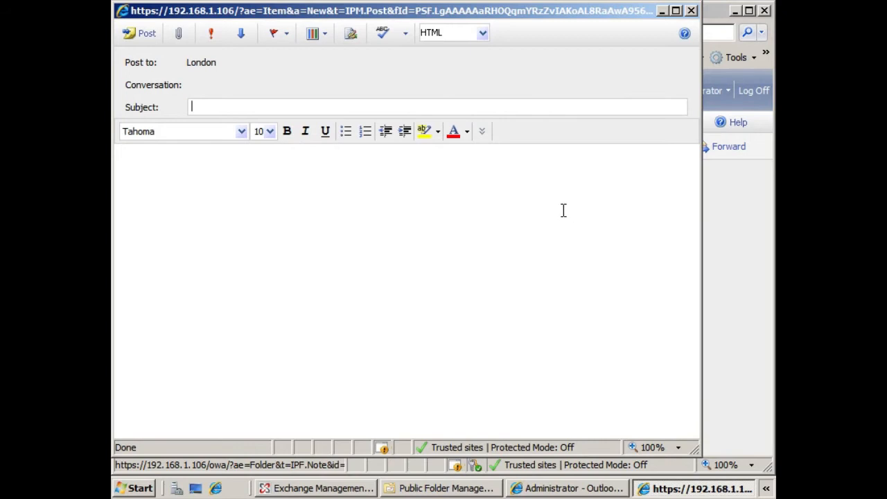
{"action": "mouse_move", "coordinate": [684, 33]}
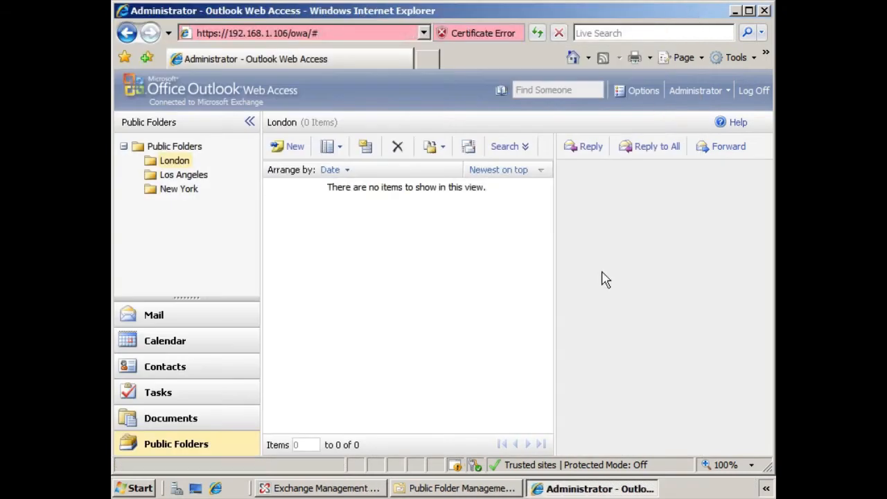
{"action": "left_click", "coordinate": [455, 488]}
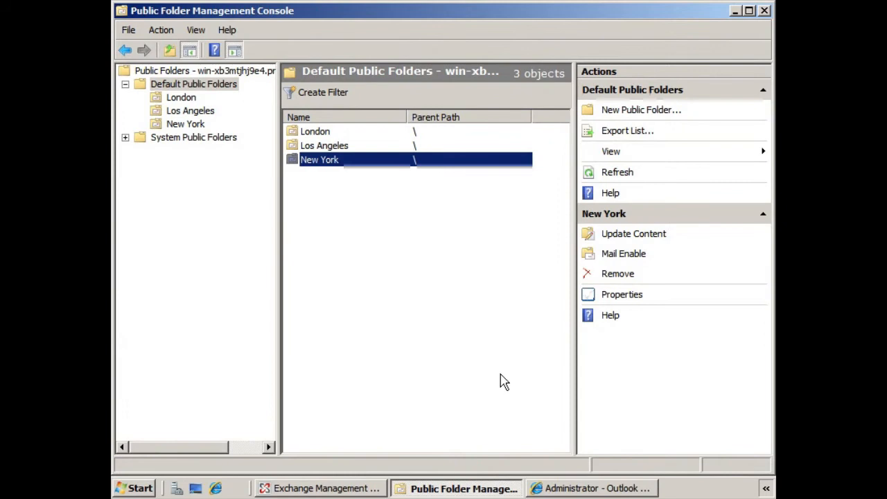
{"action": "mouse_move", "coordinate": [360, 139]}
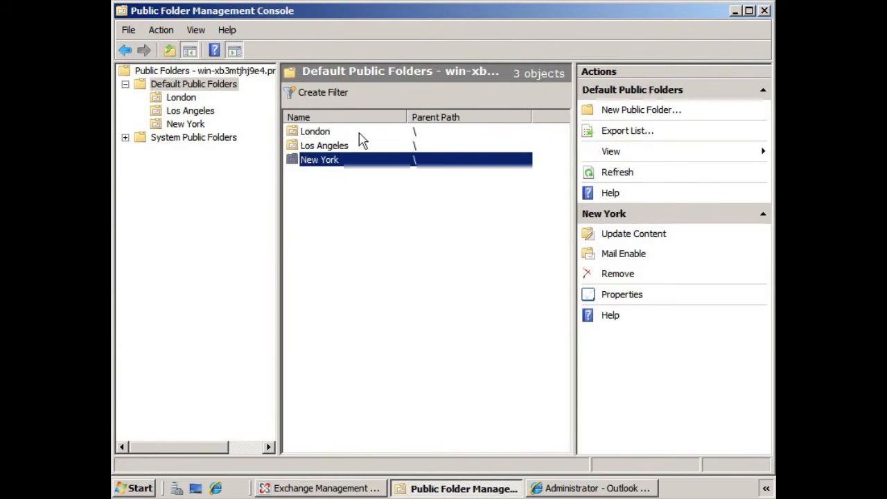
- Select London in the console to mail-enable it, then return to Outlook Web Access
{"action": "left_click", "coordinate": [315, 131]}
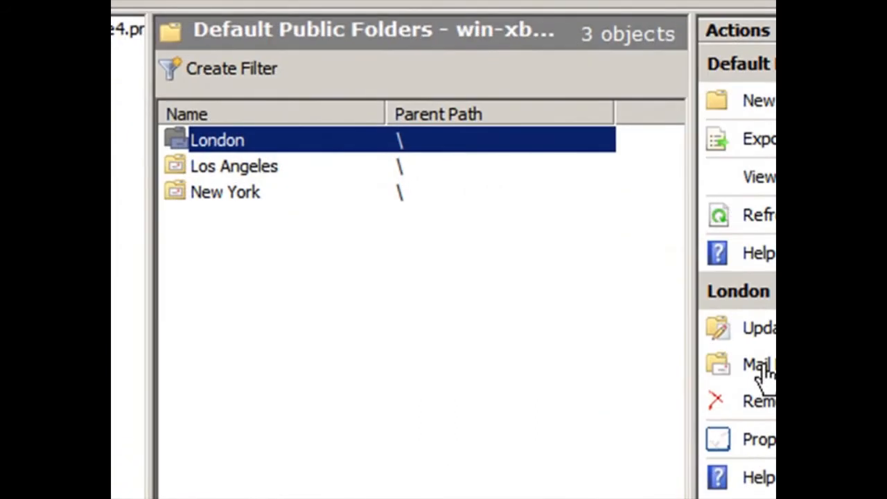
{"action": "mouse_move", "coordinate": [223, 270]}
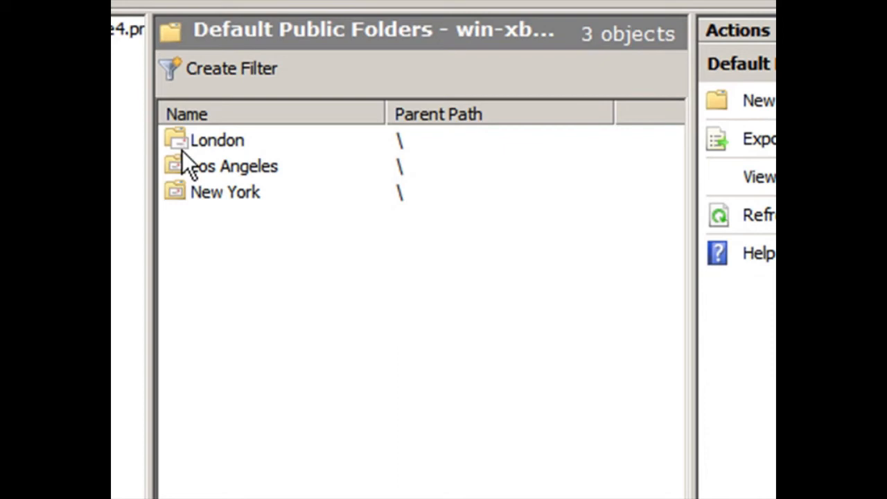
{"action": "mouse_move", "coordinate": [182, 149]}
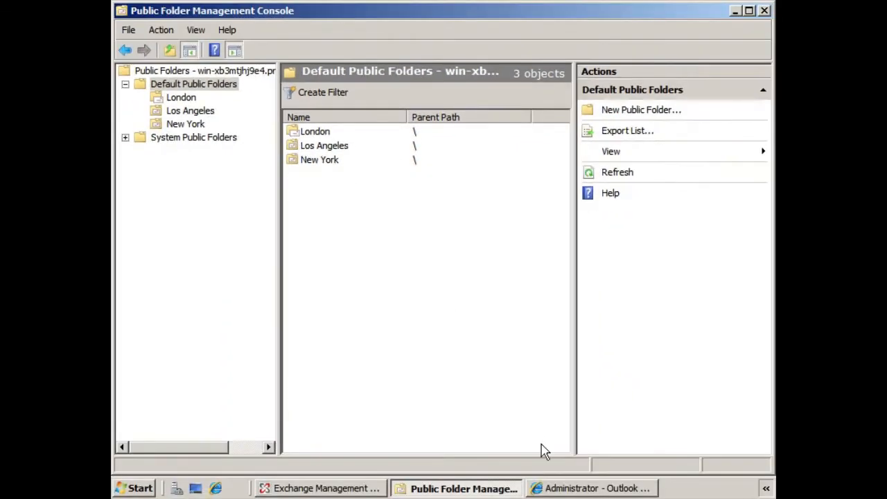
{"action": "left_click", "coordinate": [591, 487]}
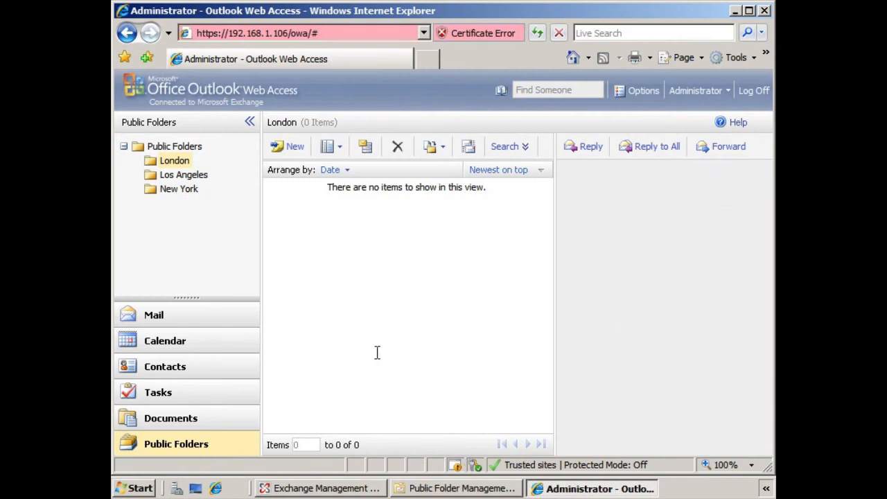
{"action": "mouse_move", "coordinate": [164, 318]}
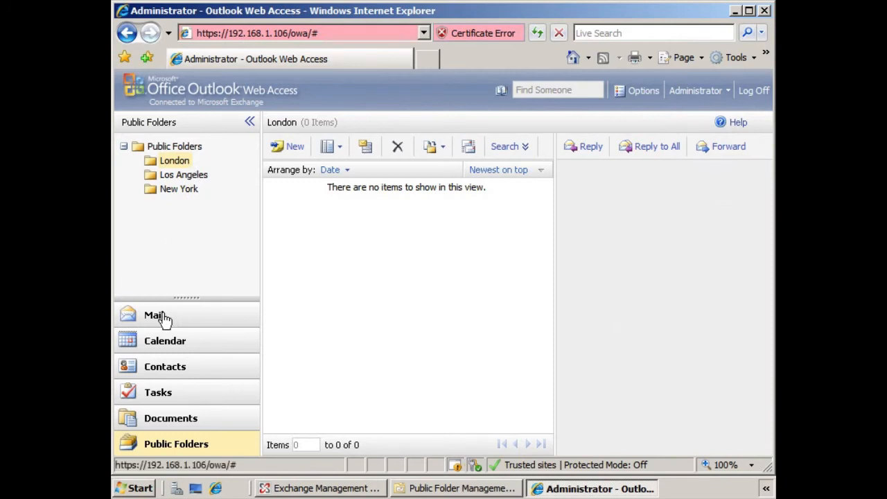
{"action": "left_click", "coordinate": [154, 315]}
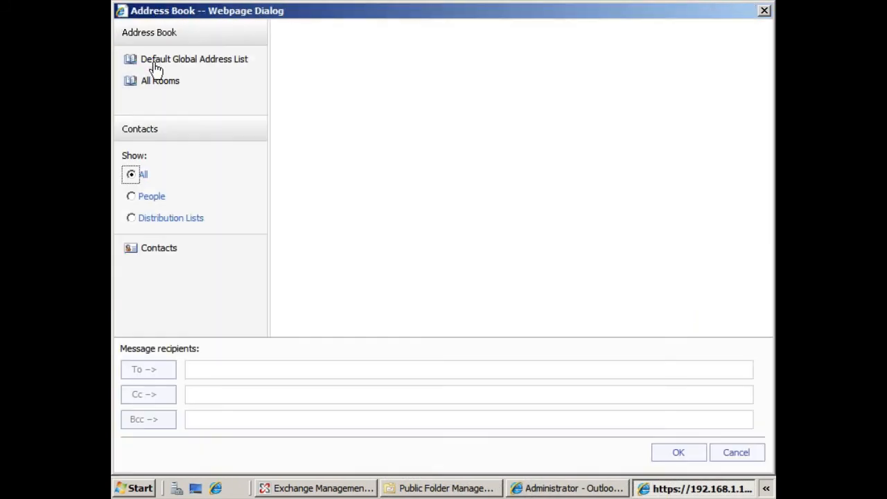
{"action": "left_click", "coordinate": [194, 59]}
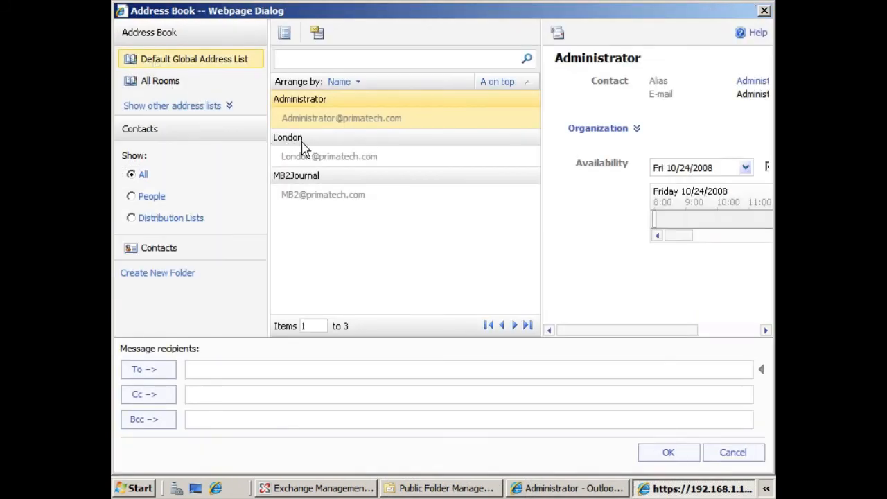